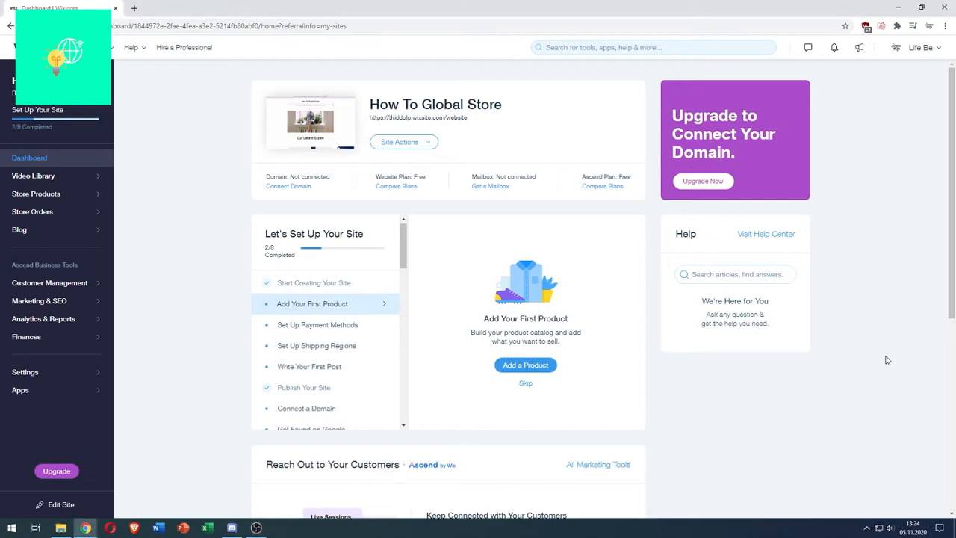
pyautogui.moveTo(119, 148)
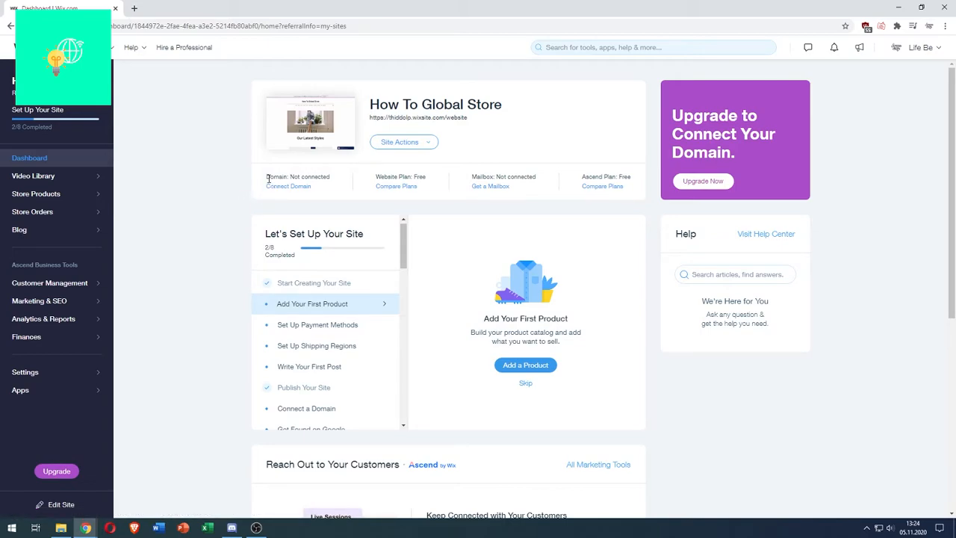
pyautogui.moveTo(278, 191)
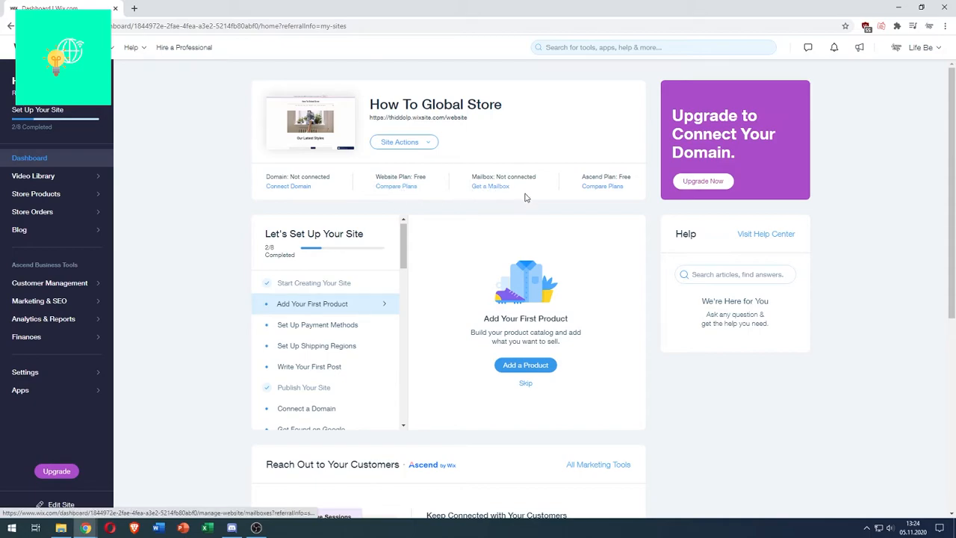
pyautogui.moveTo(288, 194)
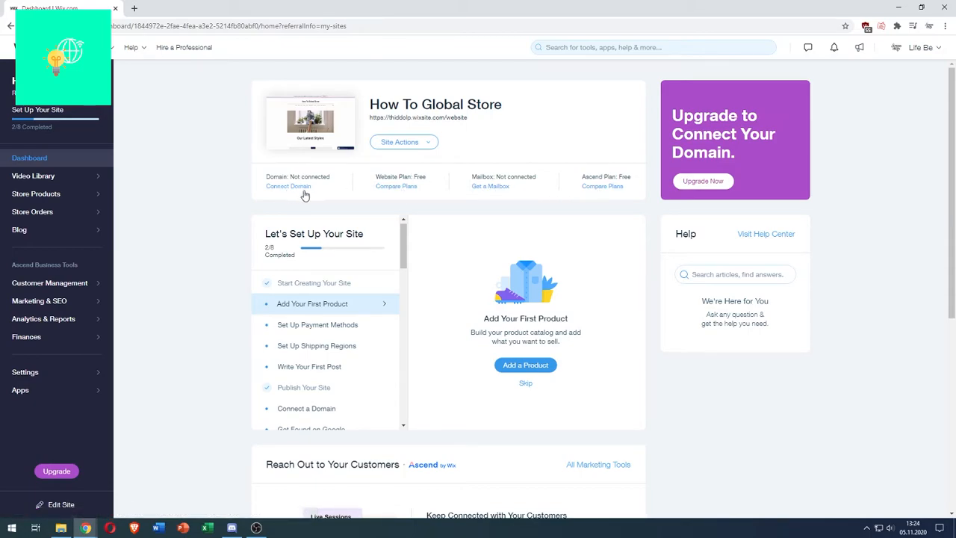
# View the Connect Domain page, then return to the My Sites list.
pyautogui.click(288, 186)
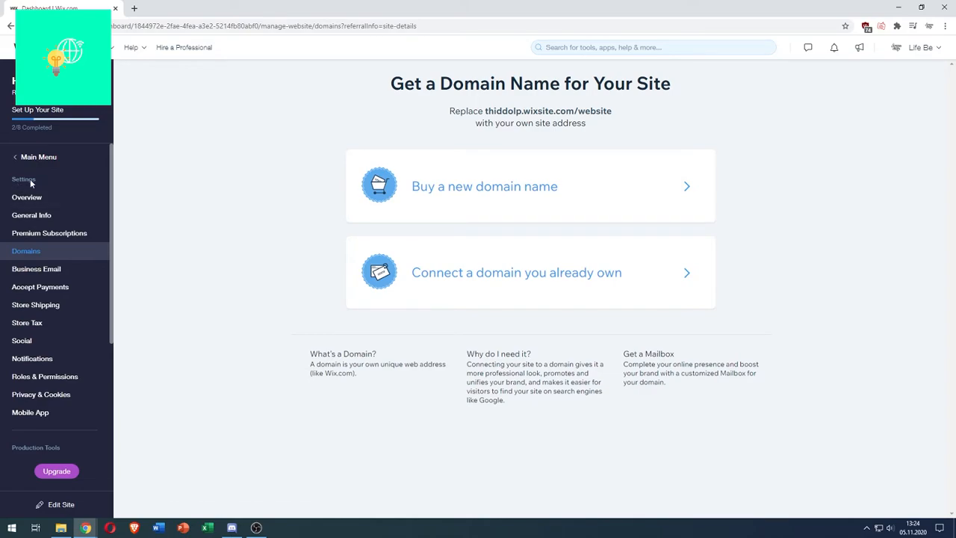
pyautogui.moveTo(26, 202)
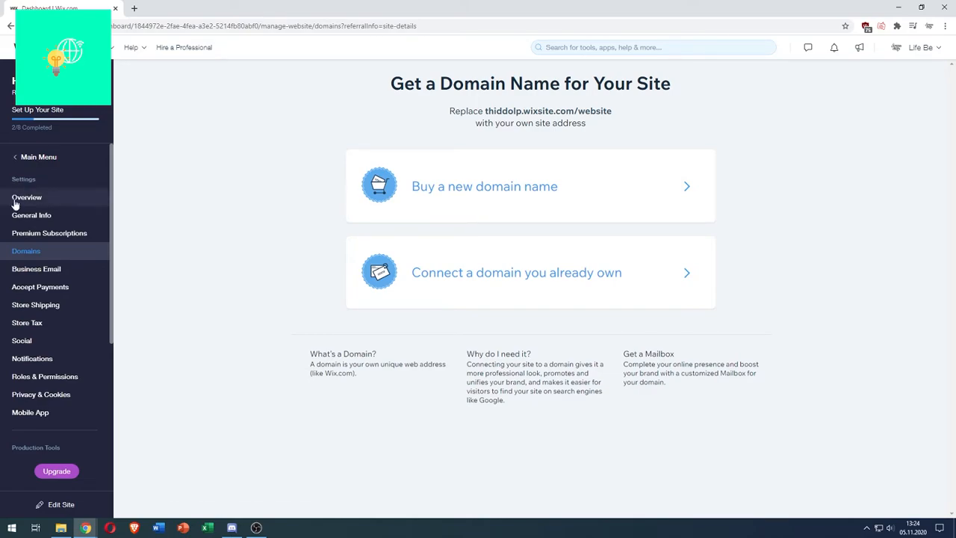
pyautogui.click(27, 198)
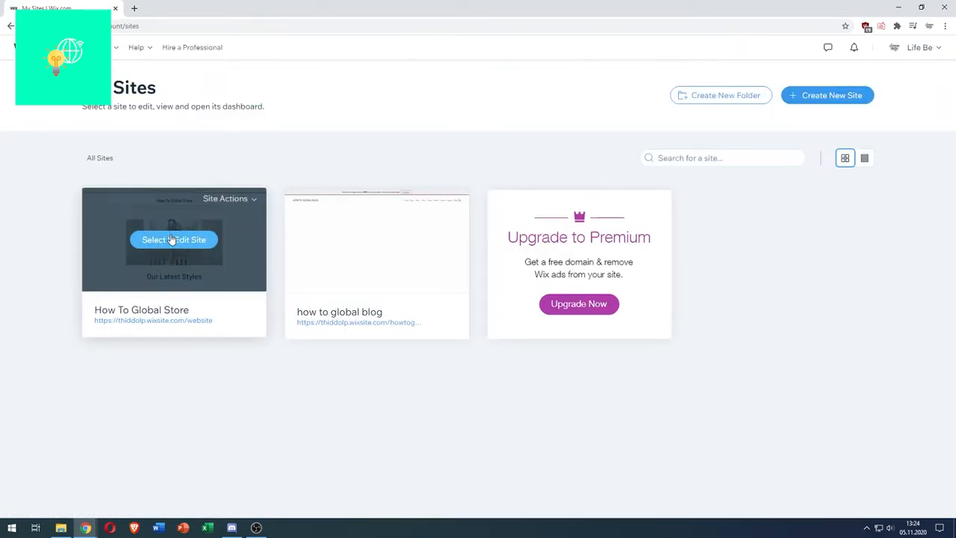
# Open the How To Global Store dashboard and search its tools for 'overview'.
pyautogui.click(174, 240)
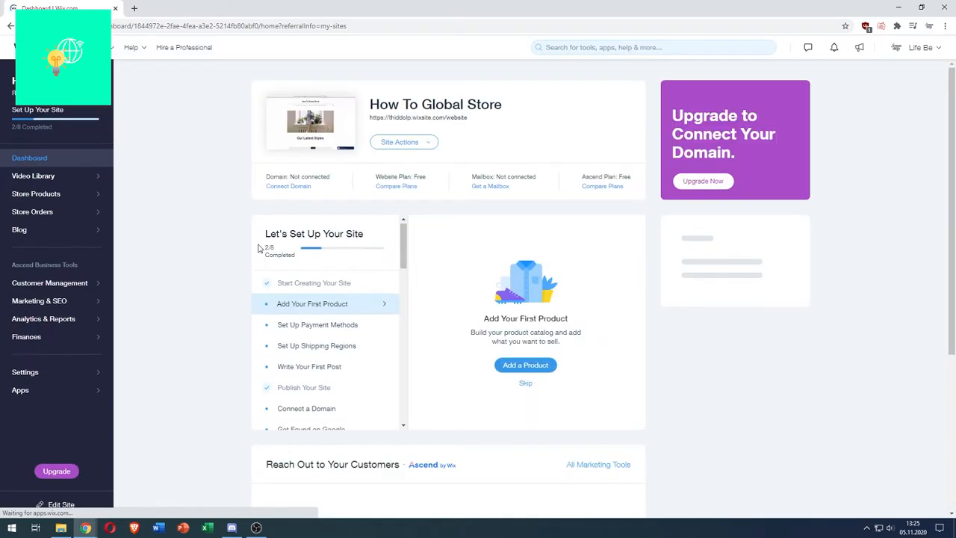
pyautogui.click(652, 47)
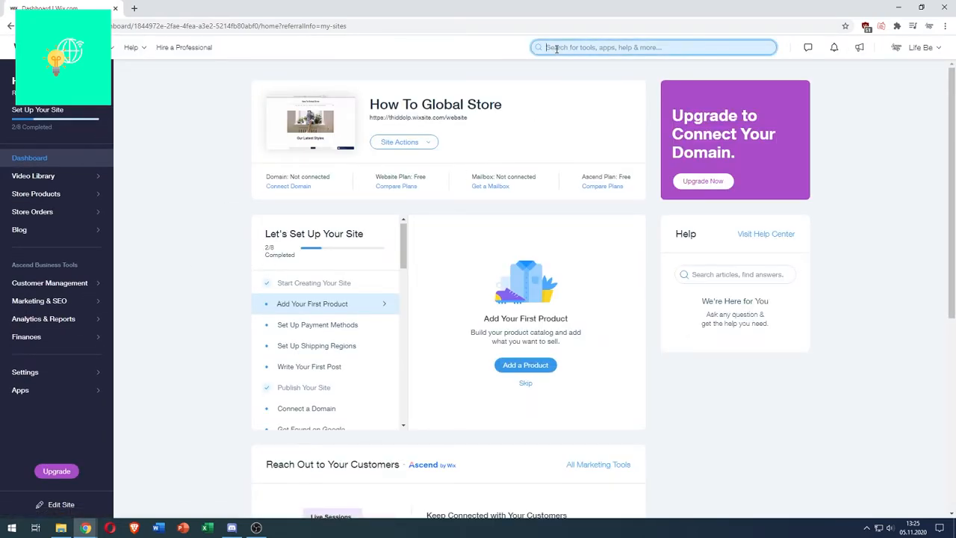
pyautogui.write('overvi')
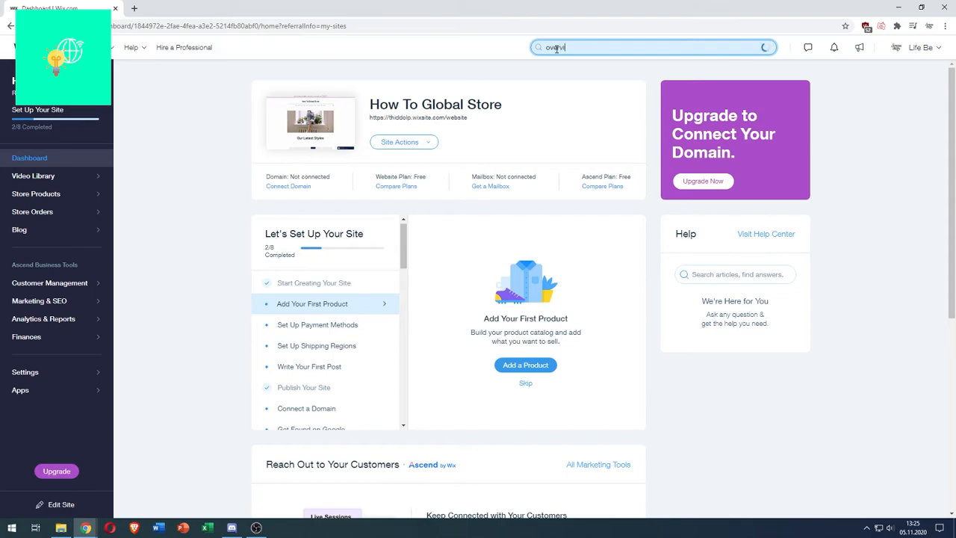
pyautogui.write('overview')
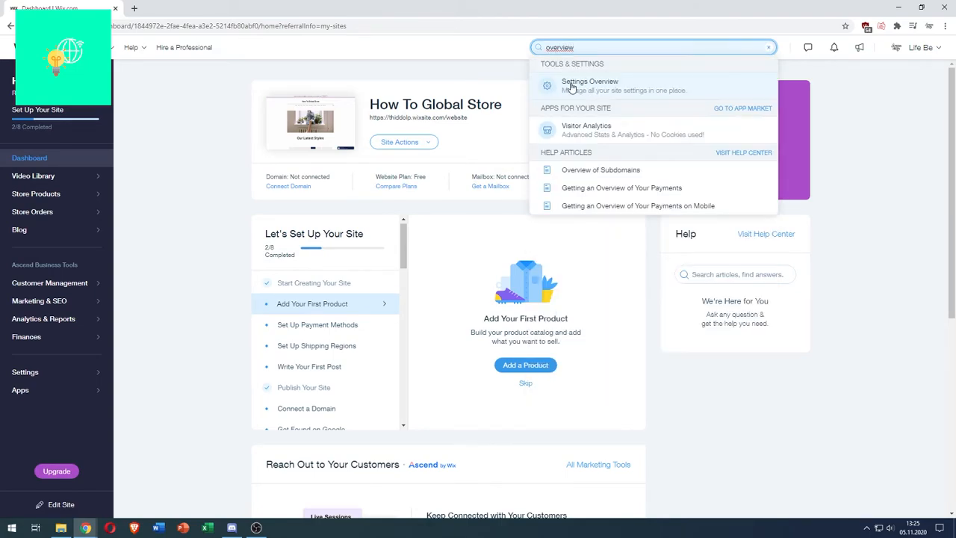
# Open the Settings Overview search result for How To Global Store.
pyautogui.click(590, 81)
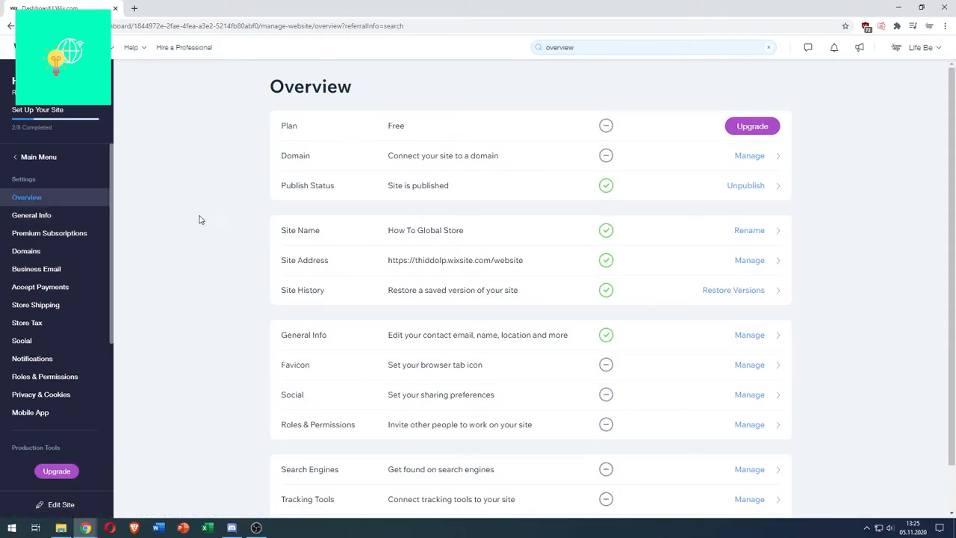
pyautogui.moveTo(308, 161)
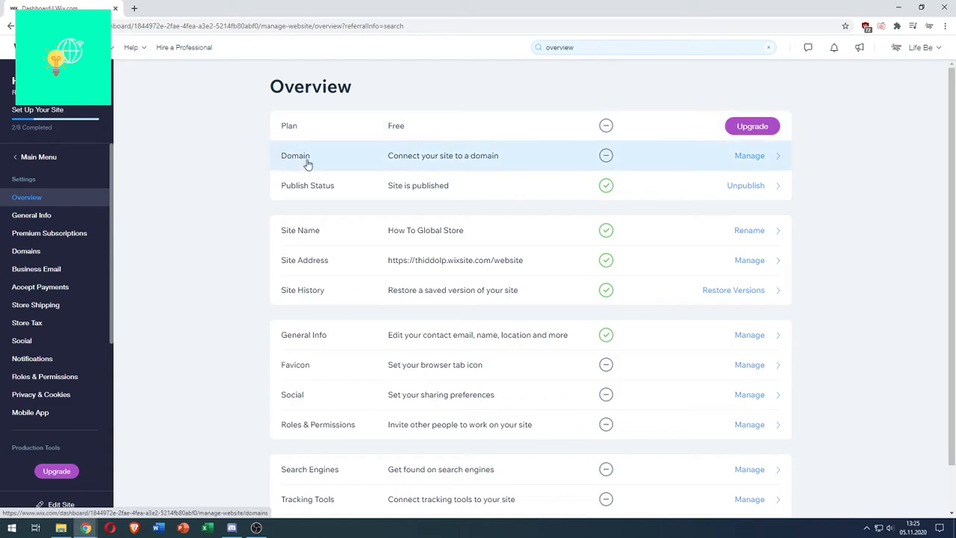
pyautogui.moveTo(259, 209)
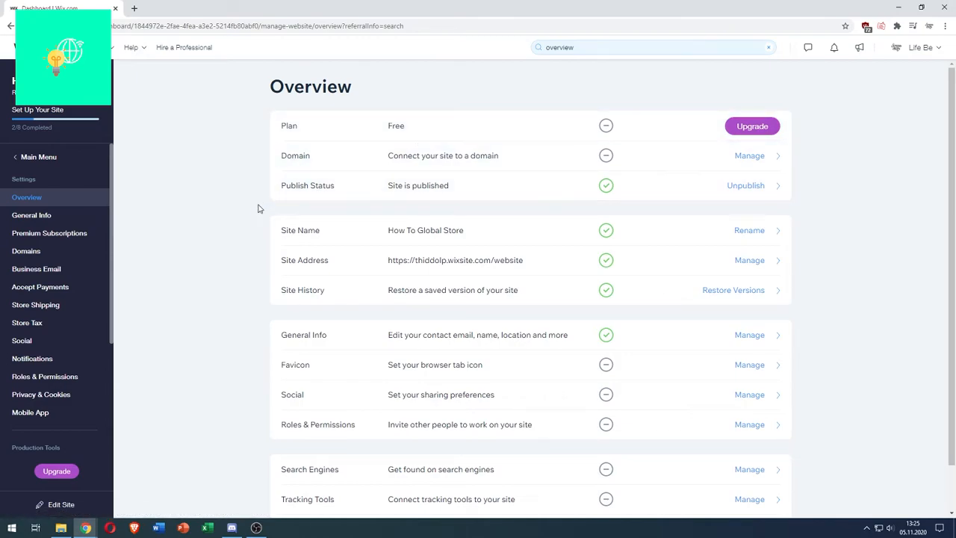
pyautogui.moveTo(475, 238)
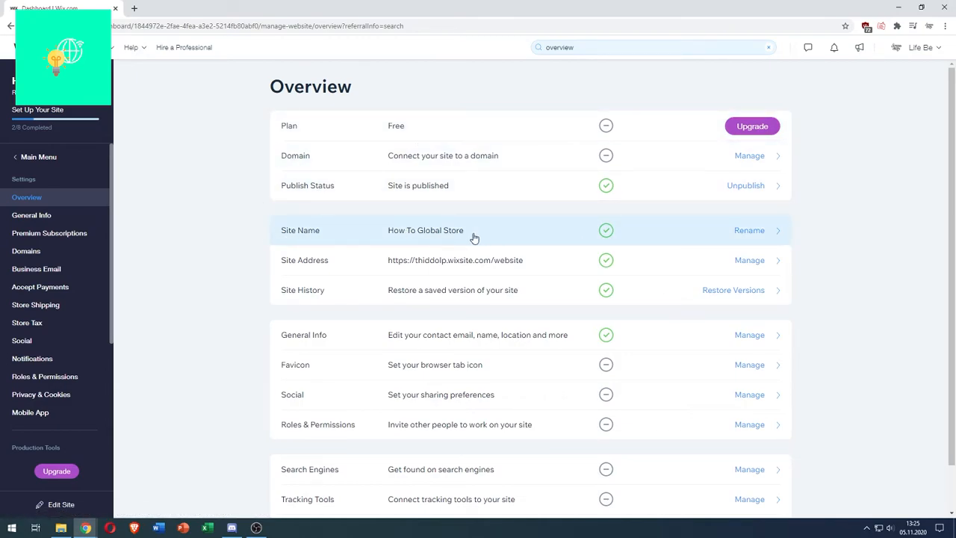
pyautogui.moveTo(731, 243)
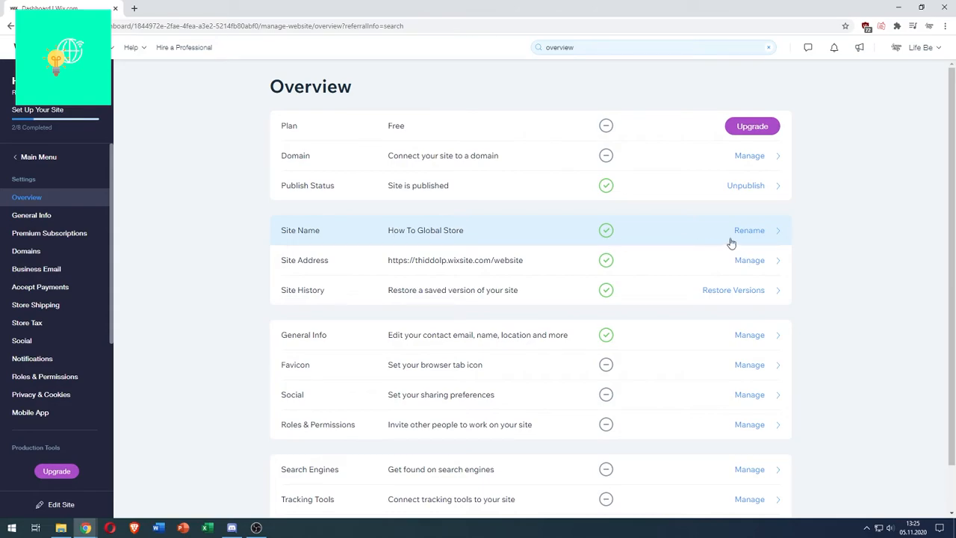
# Rename the site to 'HTG Store' with address ending 'howtoglobal', and save.
pyautogui.click(749, 230)
pyautogui.write('HTG Store')
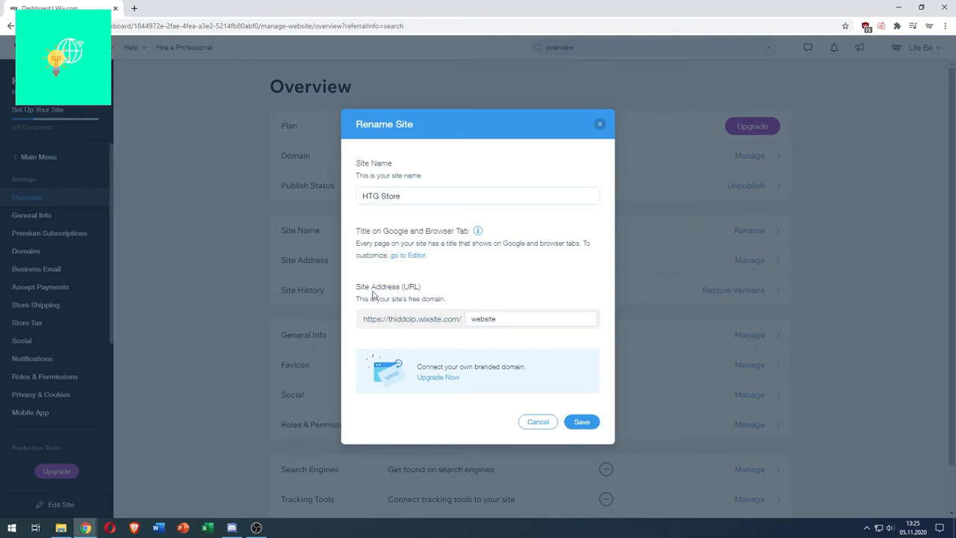
pyautogui.moveTo(424, 300)
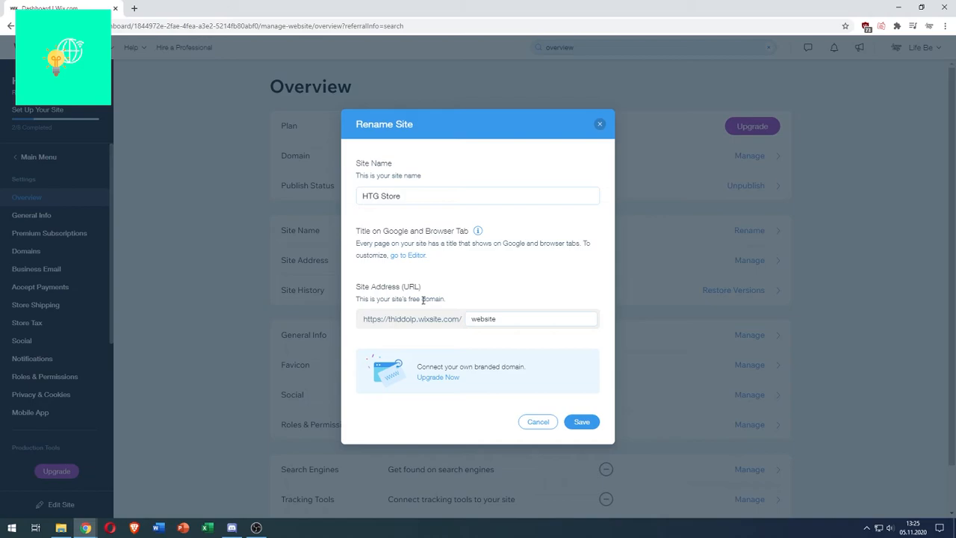
pyautogui.click(531, 319)
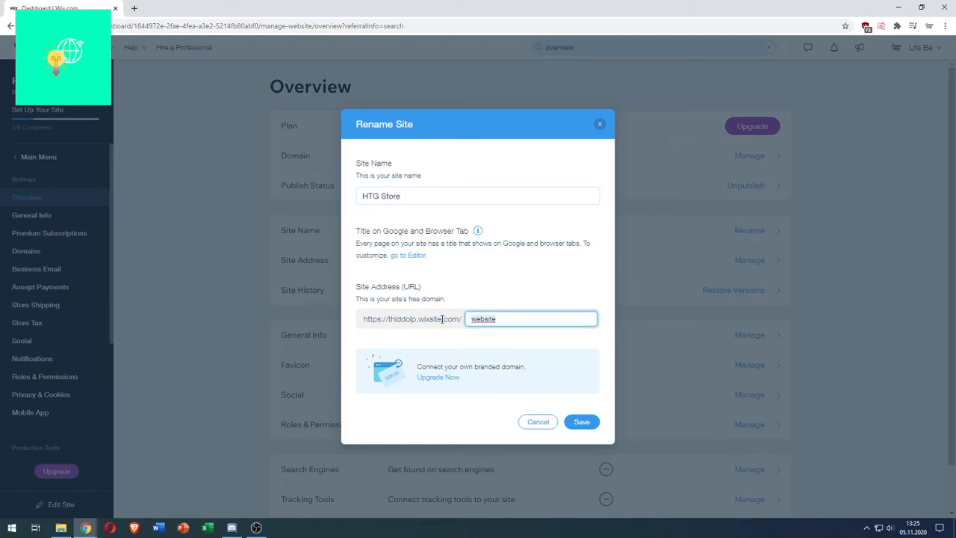
pyautogui.write('HTG')
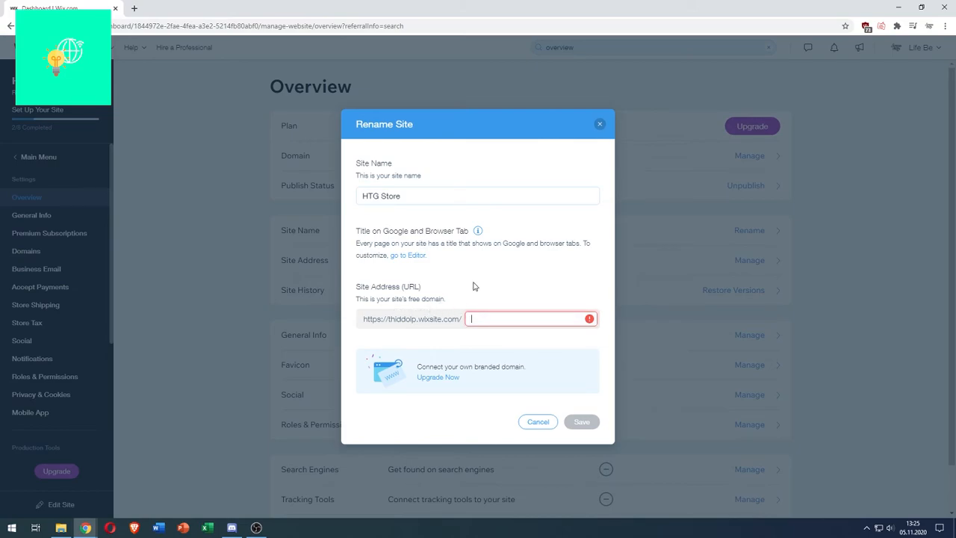
pyautogui.write('howtoglb')
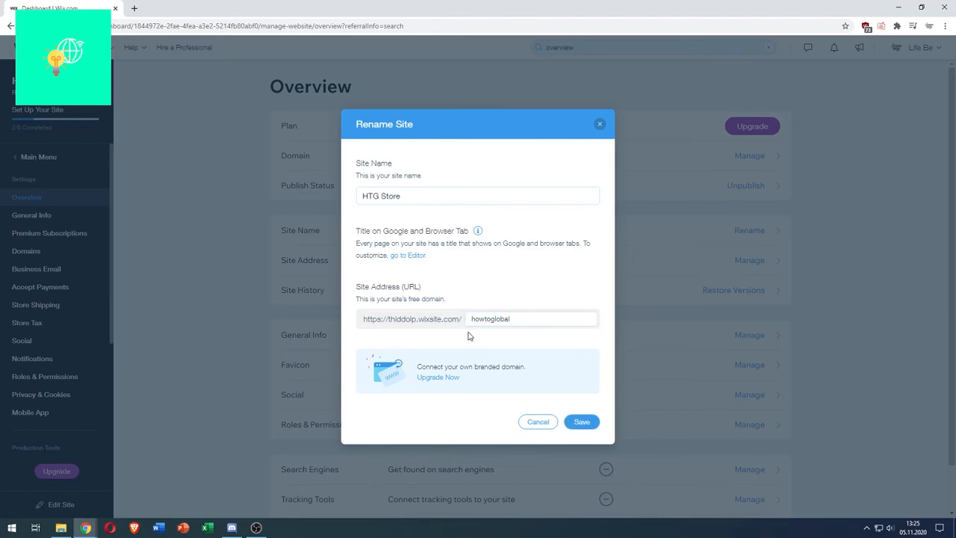
pyautogui.click(581, 422)
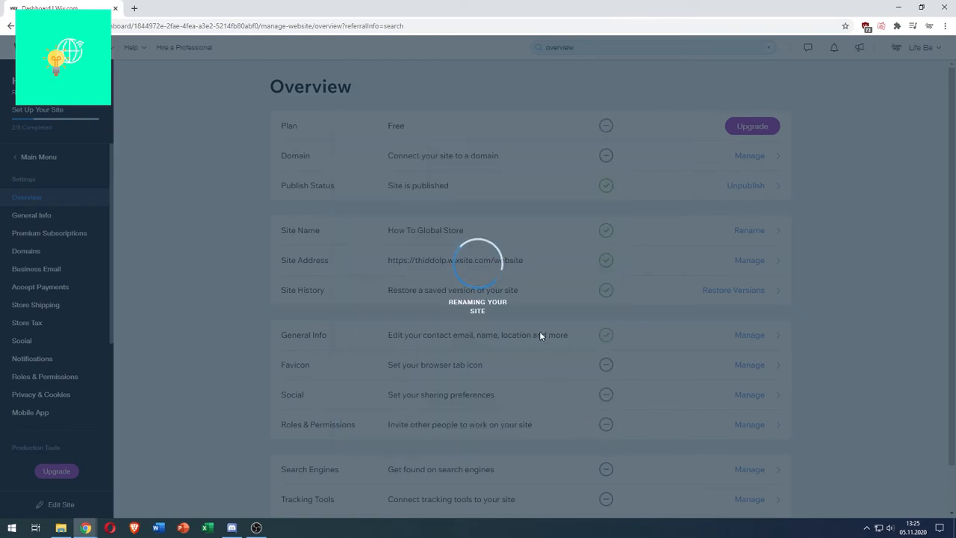
pyautogui.moveTo(368, 248)
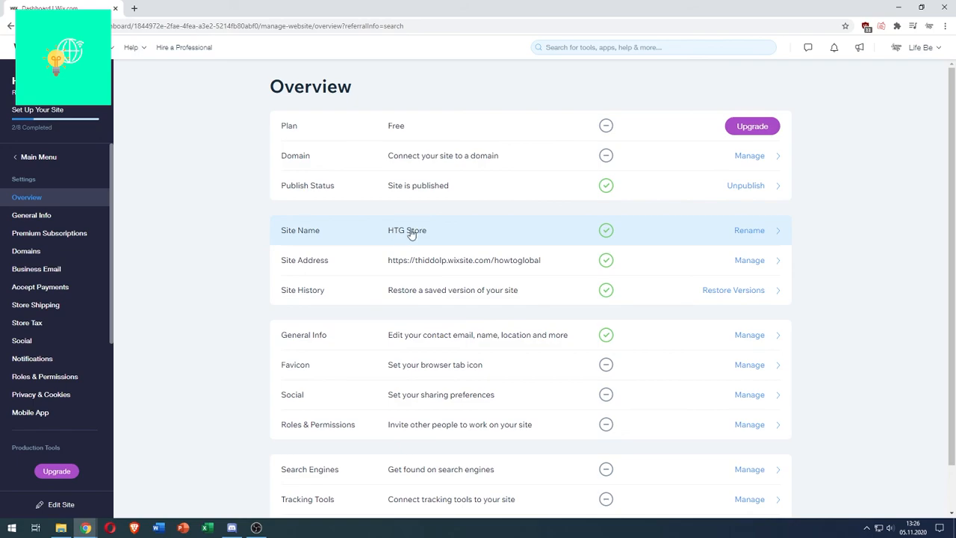
pyautogui.moveTo(421, 238)
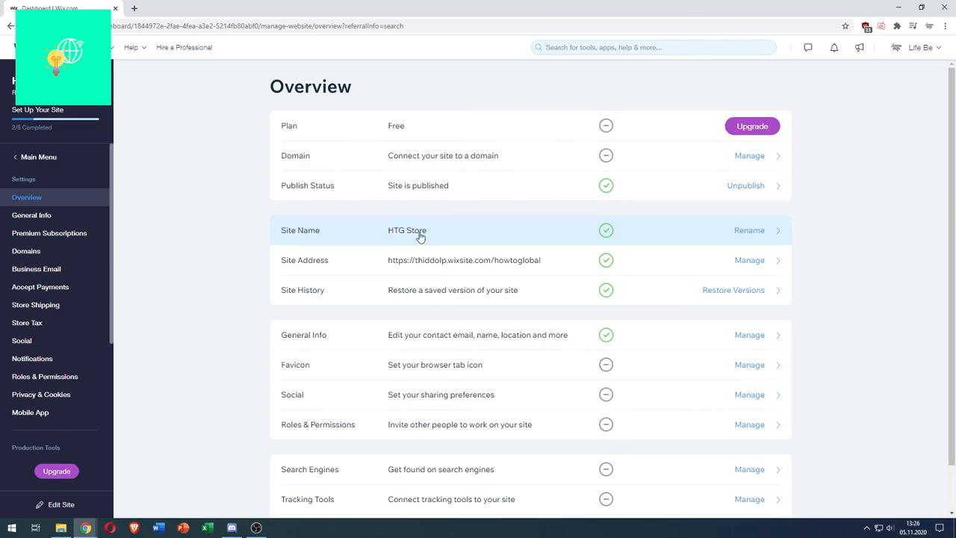
pyautogui.moveTo(853, 244)
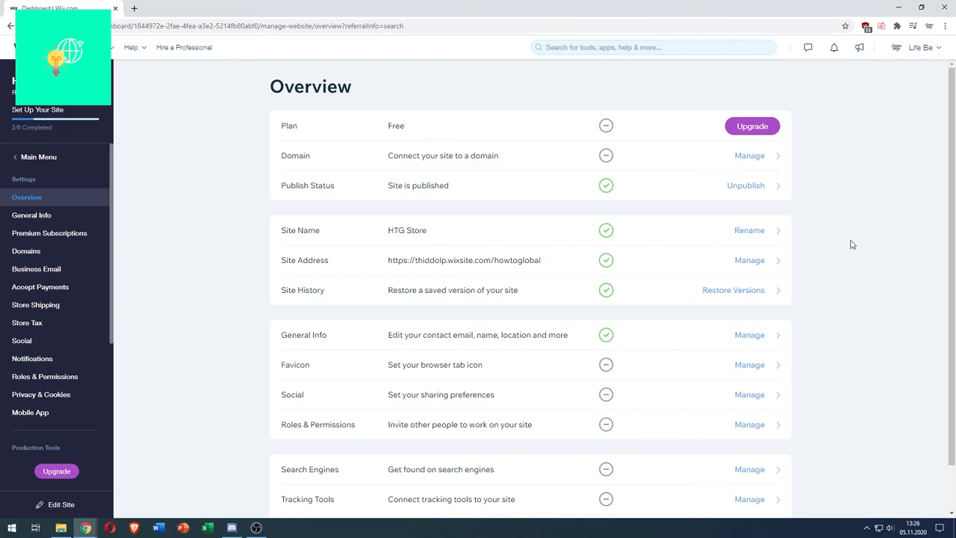